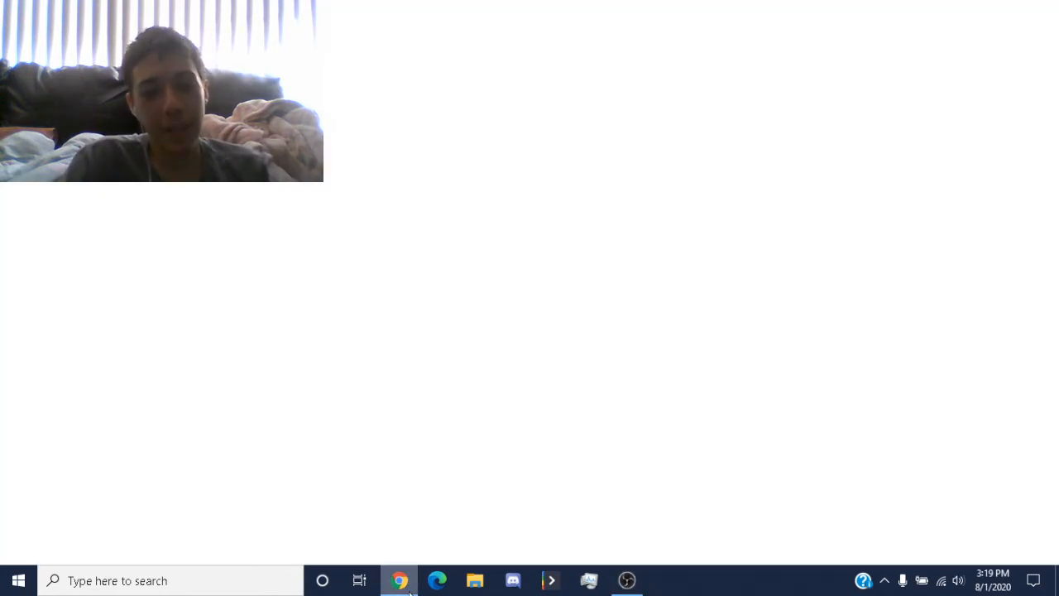
Restore the browser showing the TheNintendoDude andBFDIFan logo video page from the taskbar
{"action": "left_click", "coordinate": [400, 580]}
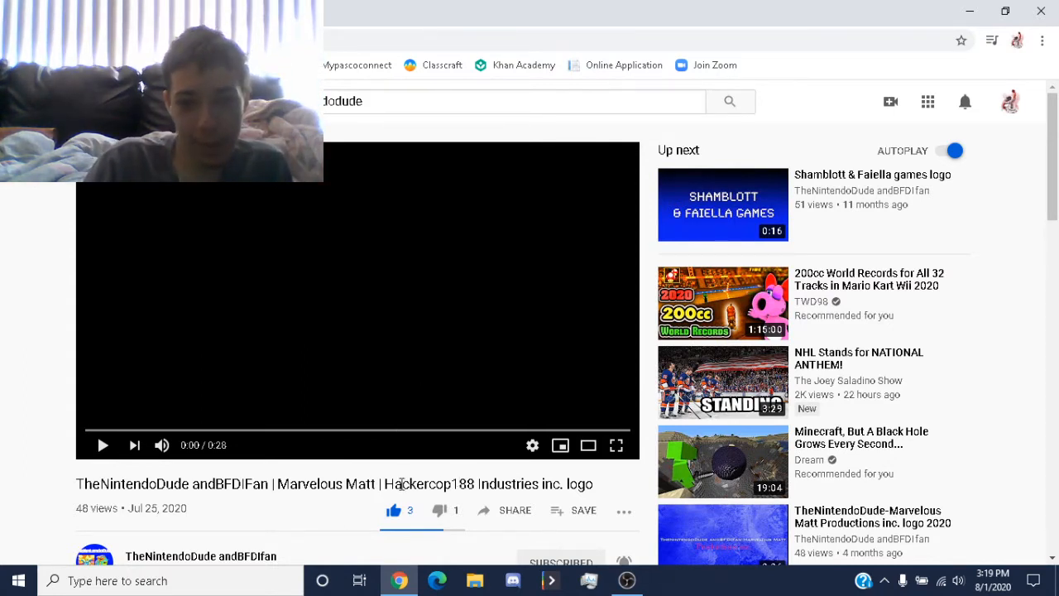
{"action": "mouse_move", "coordinate": [616, 445]}
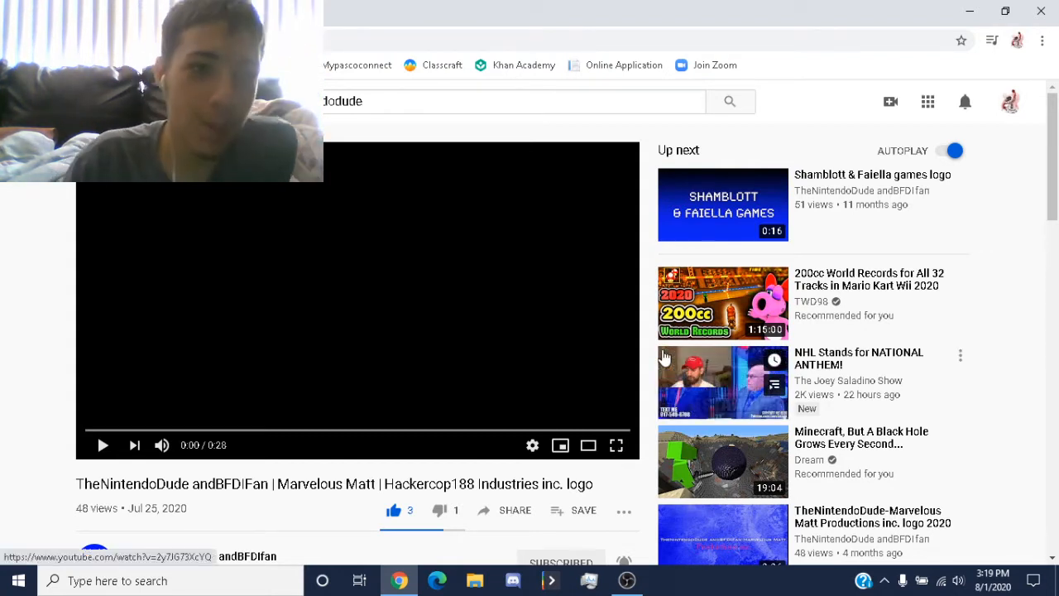
{"action": "mouse_move", "coordinate": [616, 445]}
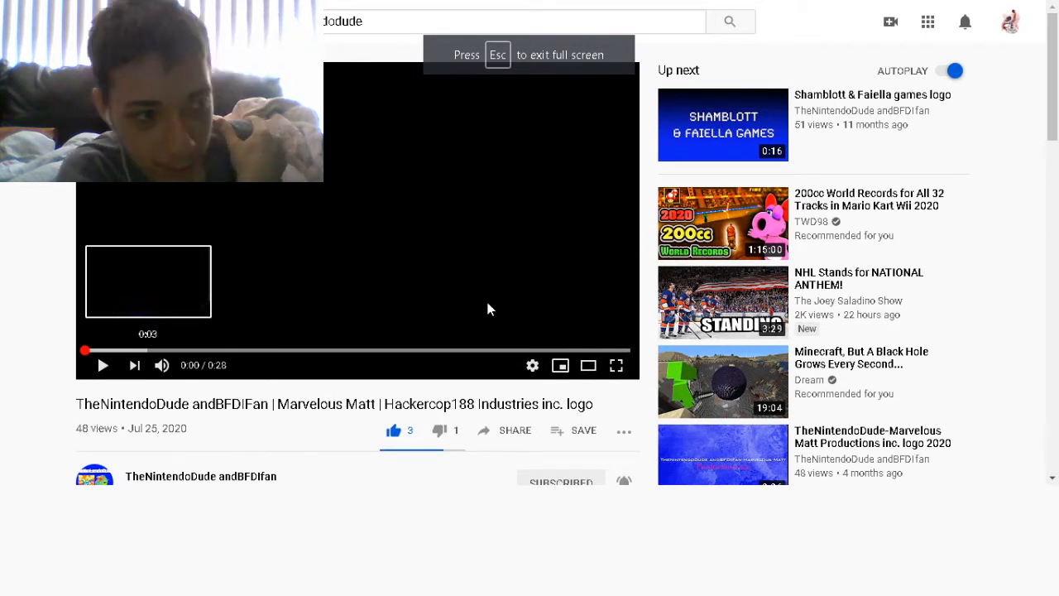
Switch the logo video to full screen and play it through to 0:28
{"action": "left_click", "coordinate": [616, 365]}
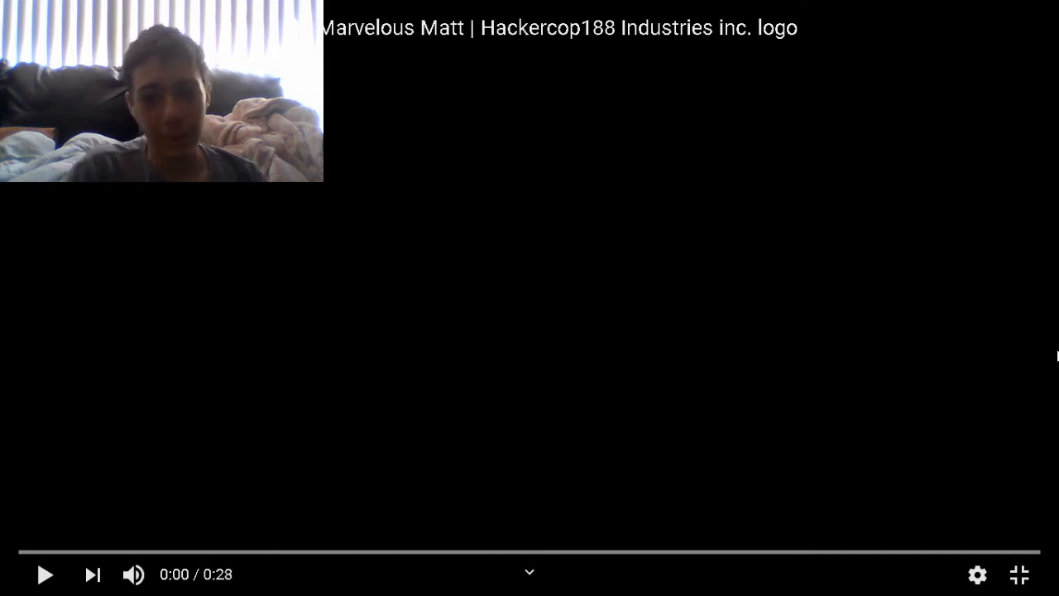
{"action": "left_click", "coordinate": [44, 574]}
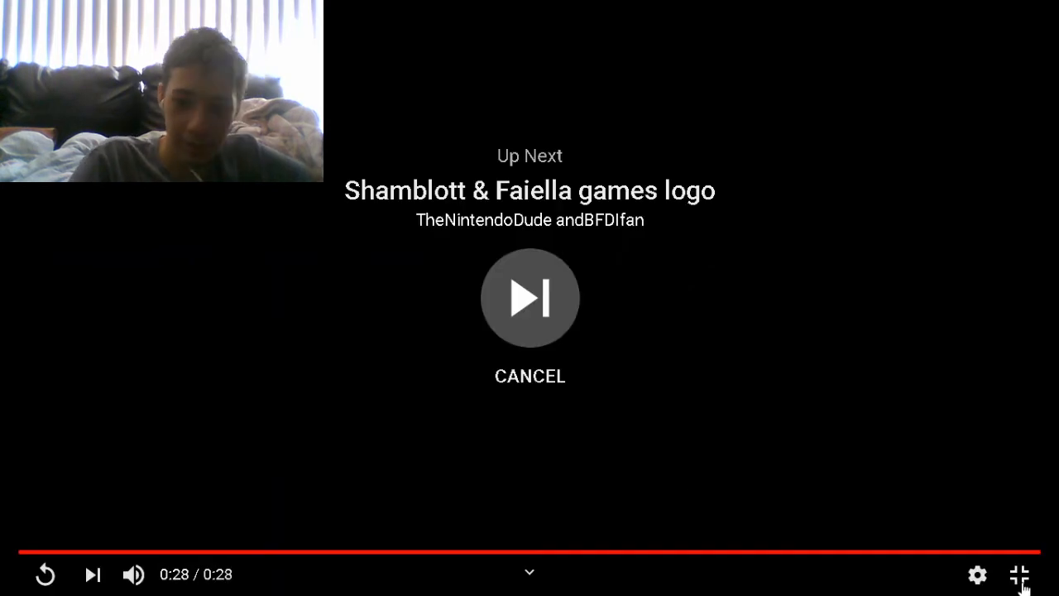
Exit full screen and cancel the Up Next autoplay countdown
{"action": "left_click", "coordinate": [1019, 574]}
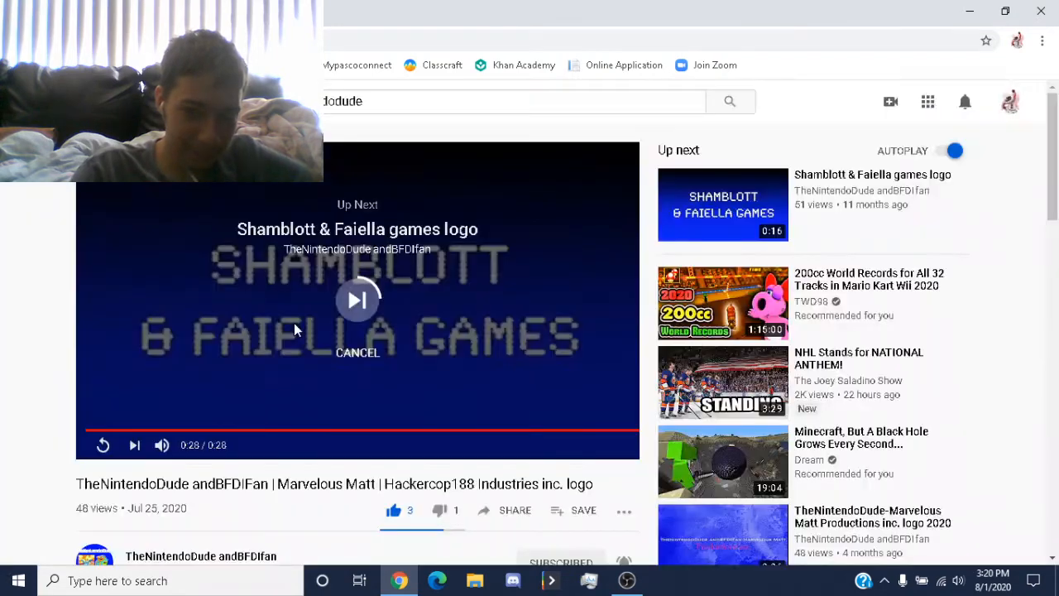
{"action": "left_click", "coordinate": [358, 352]}
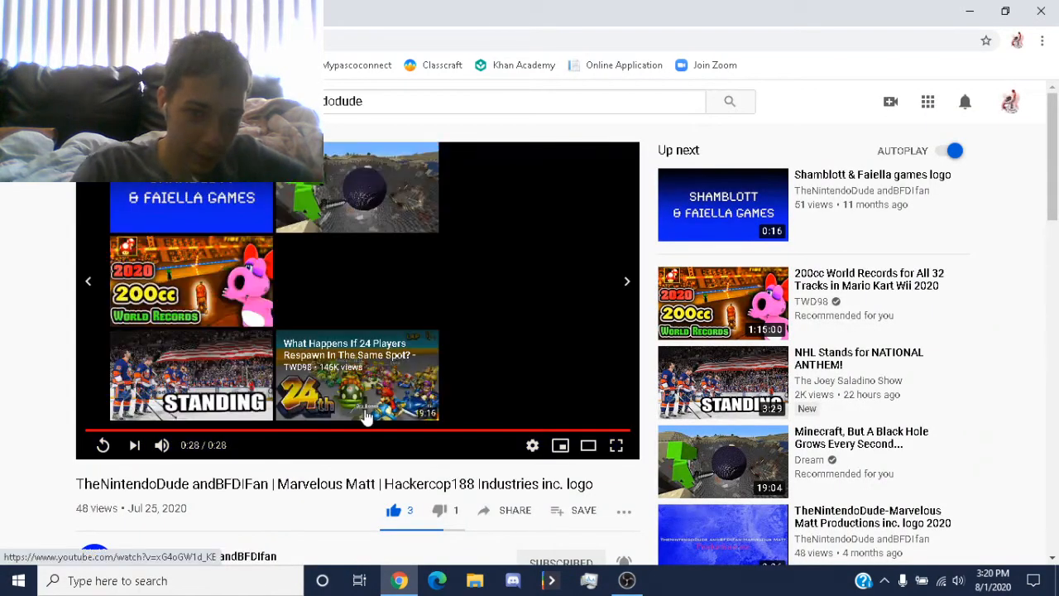
Scroll down to the video's description and its nine comments
{"action": "scroll", "scroll_direction": "down", "scroll_amount": 3}
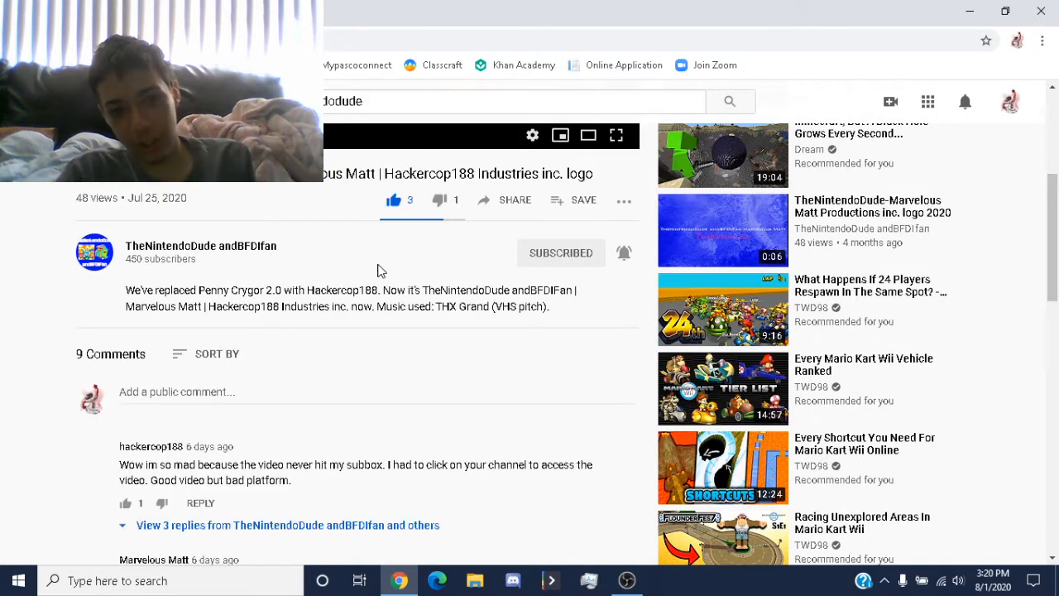
{"action": "scroll", "scroll_direction": "down", "scroll_amount": 3}
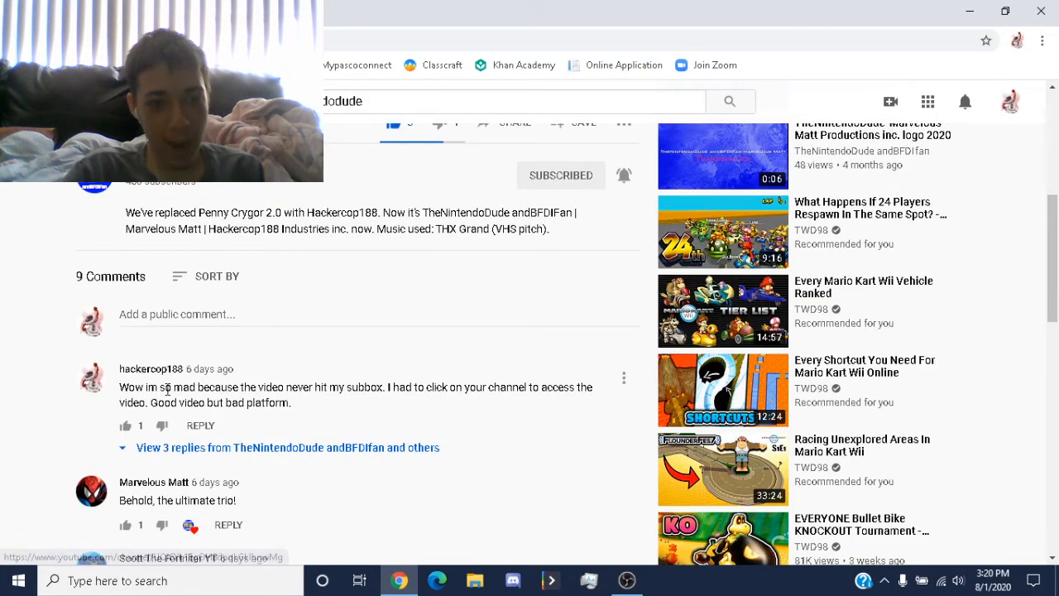
{"action": "scroll", "scroll_direction": "down", "scroll_amount": 3}
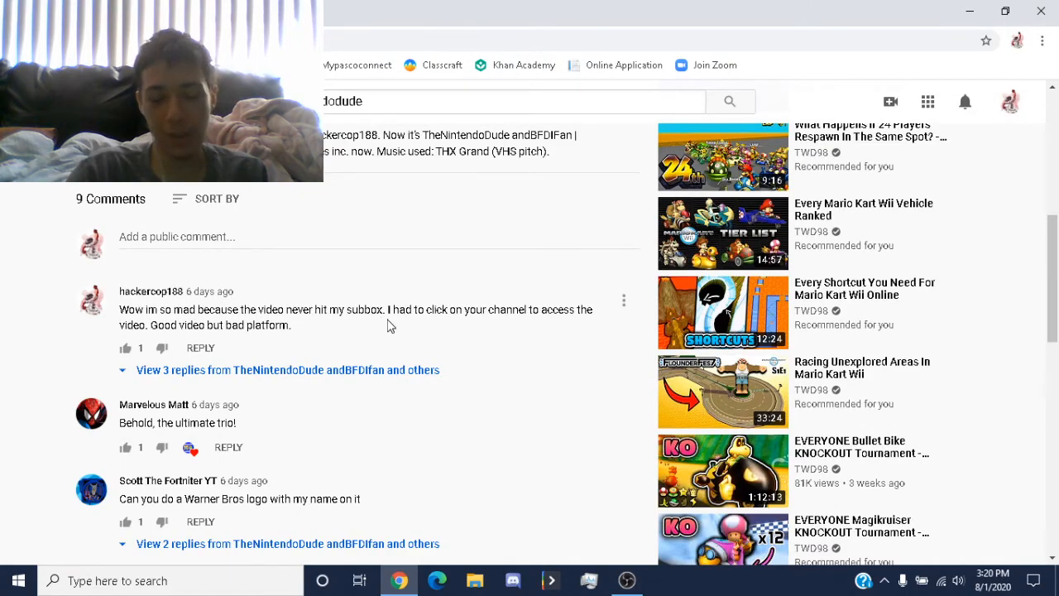
{"action": "scroll", "scroll_direction": "up", "scroll_amount": 3}
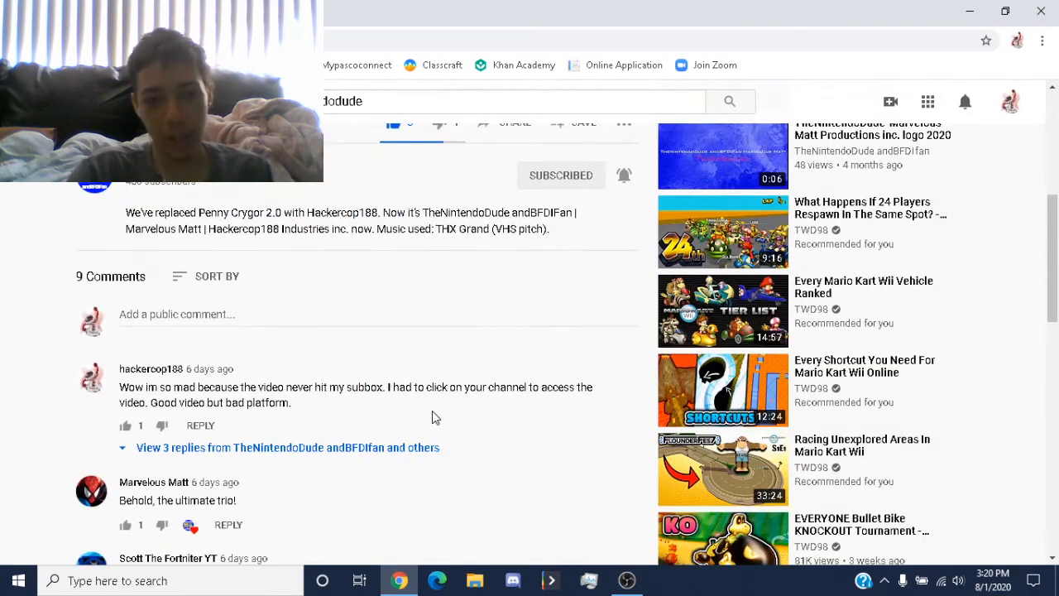
{"action": "scroll", "scroll_direction": "up", "scroll_amount": 3}
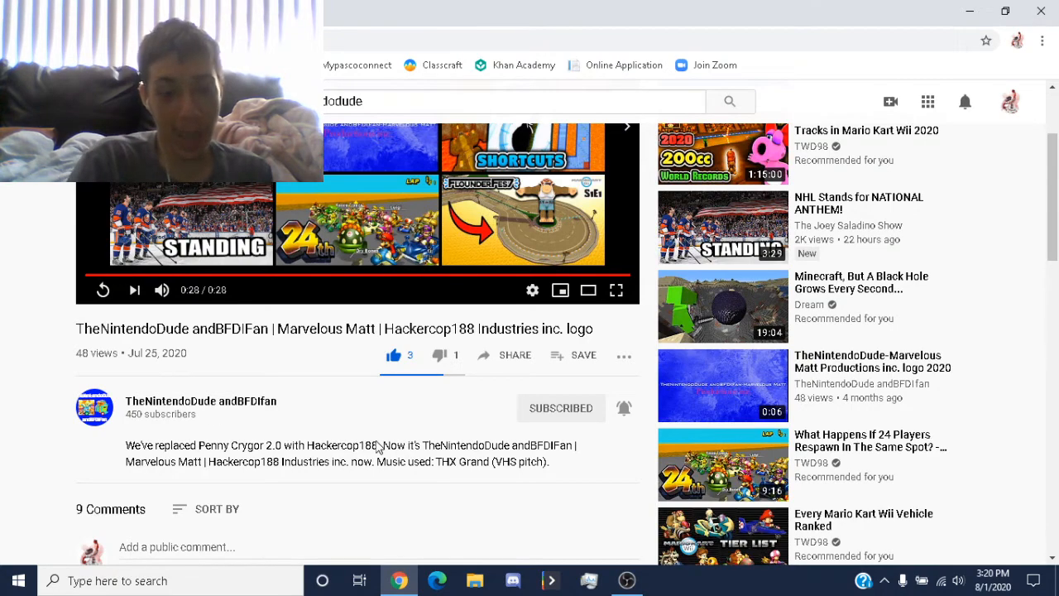
{"action": "scroll", "scroll_direction": "down", "scroll_amount": 3}
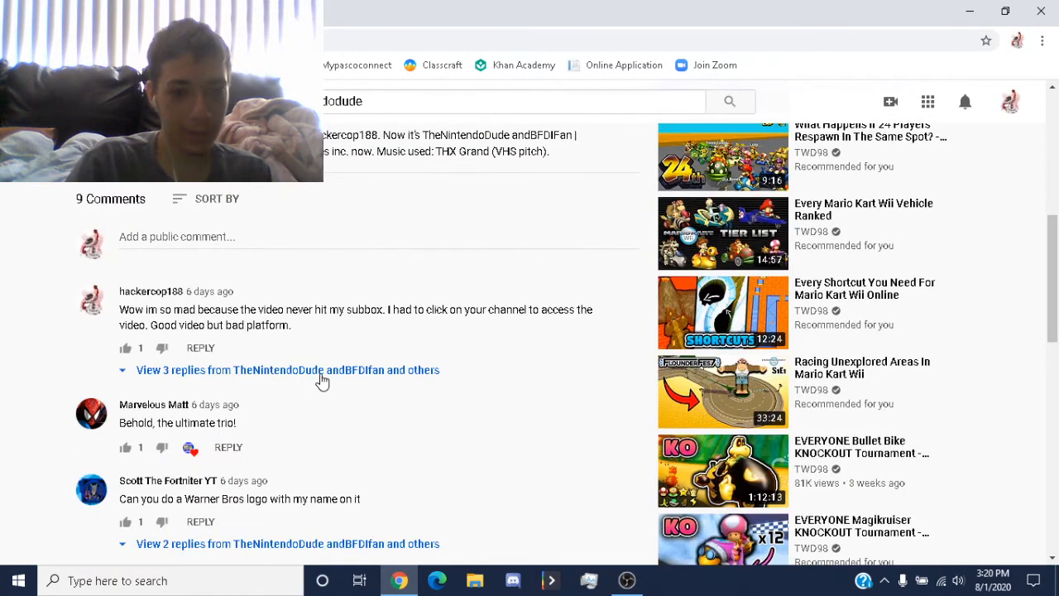
Expand the 3 replies under the first comment and scroll to the last comment
{"action": "left_click", "coordinate": [288, 369]}
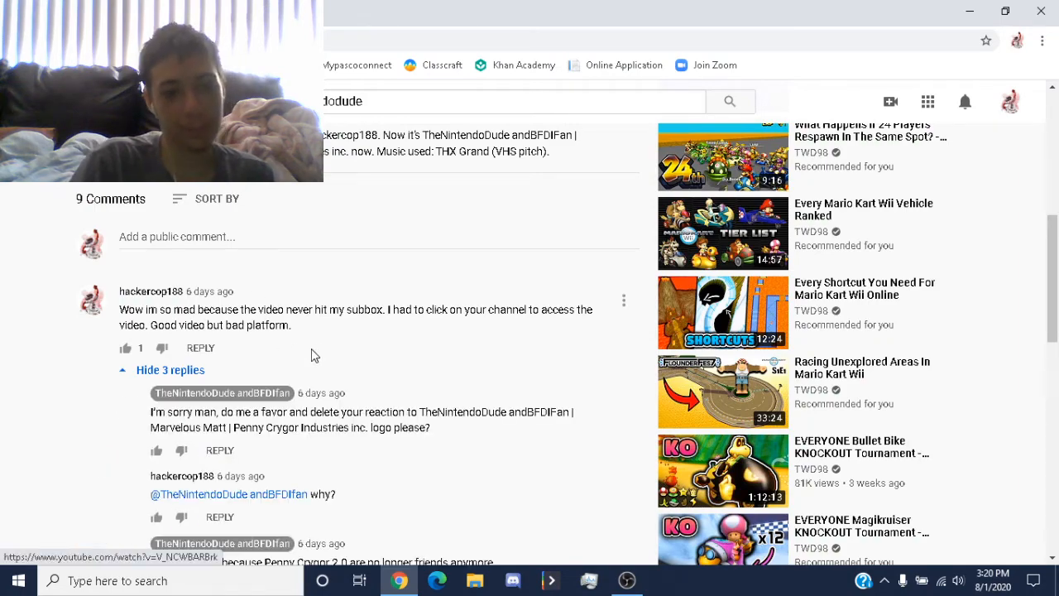
{"action": "scroll", "scroll_direction": "down", "scroll_amount": 3}
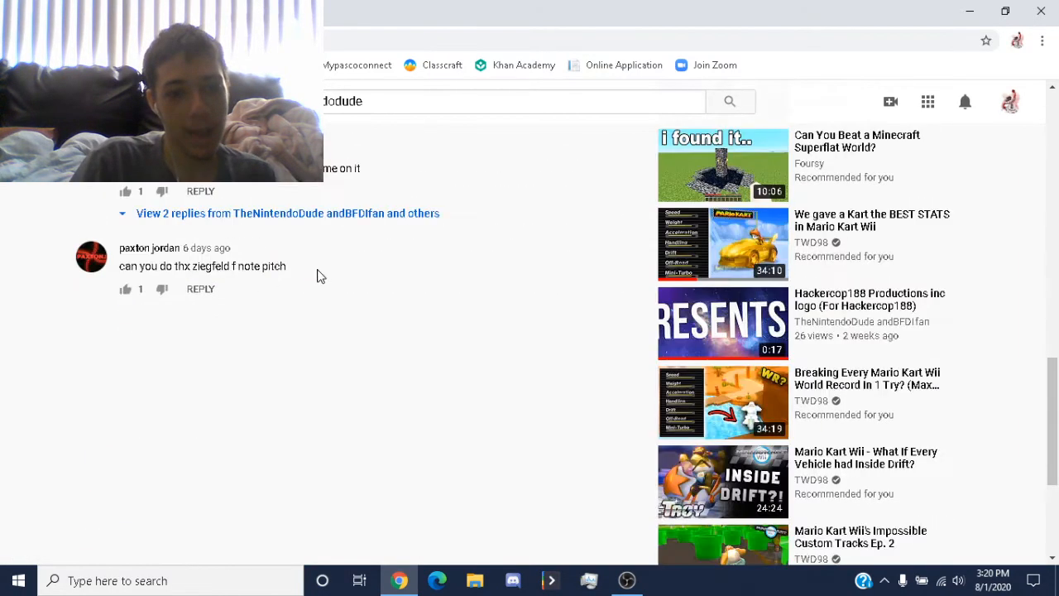
{"action": "scroll", "scroll_direction": "down", "scroll_amount": 3}
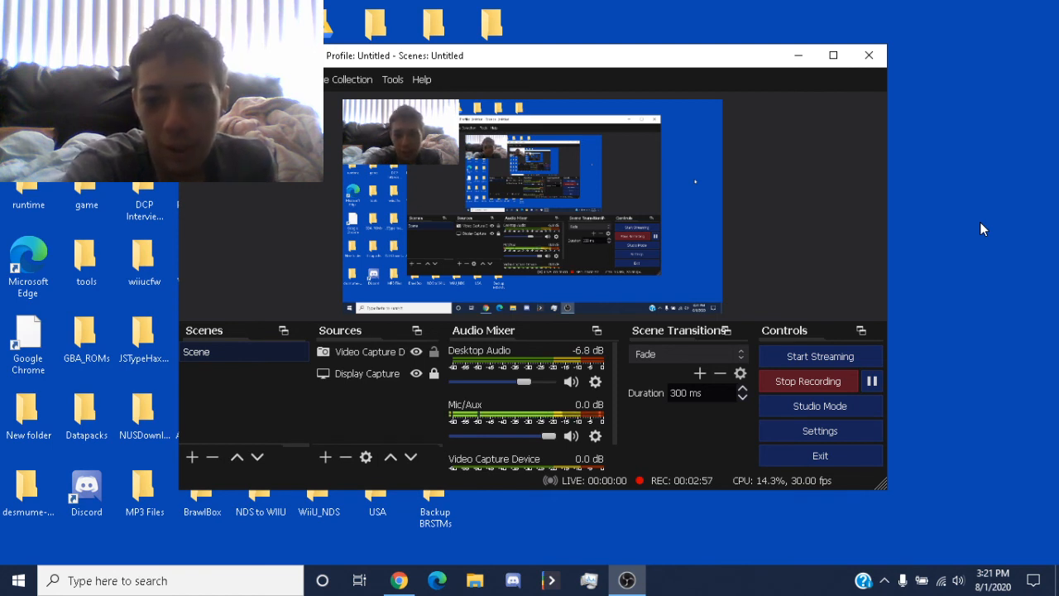
{"action": "mouse_move", "coordinate": [918, 346]}
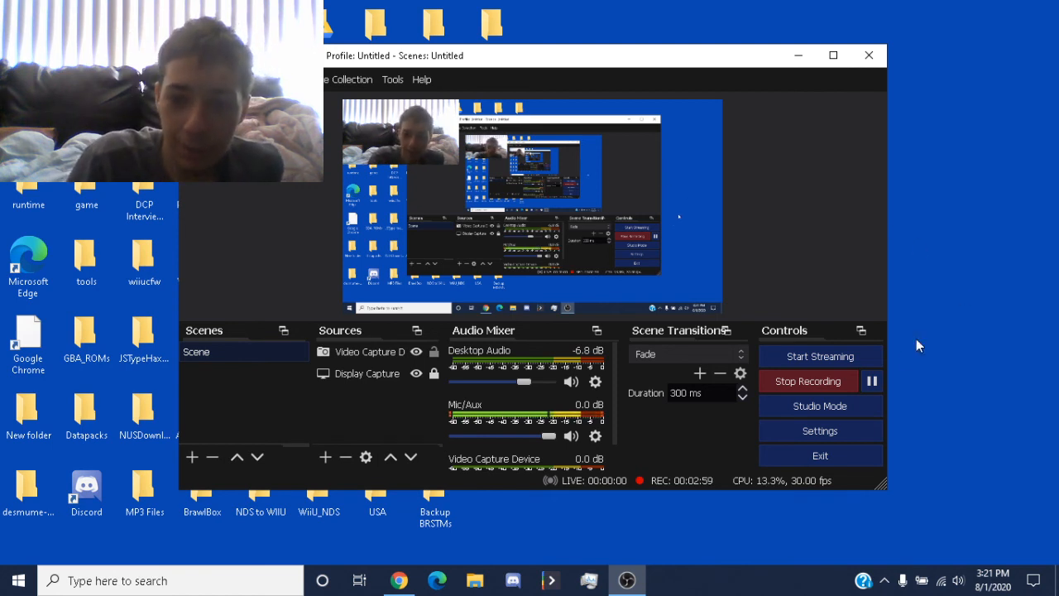